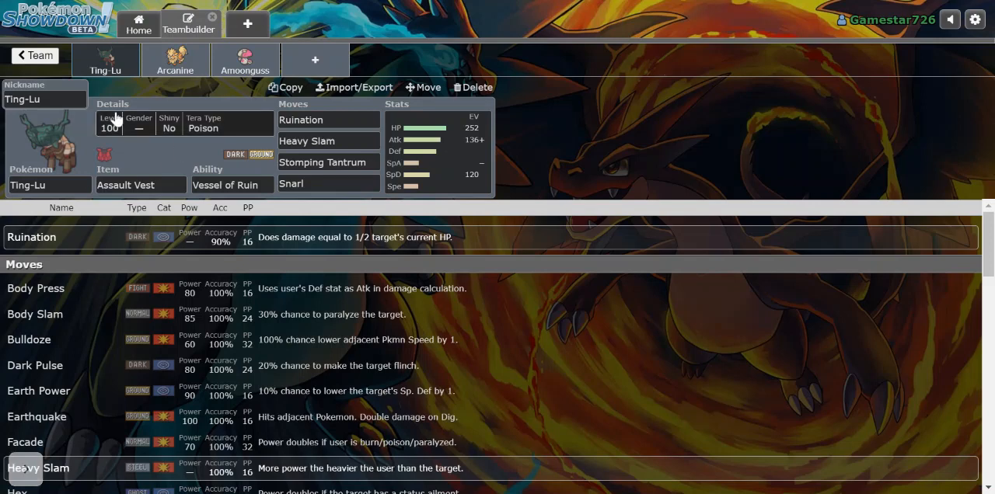
pyautogui.moveTo(6, 30)
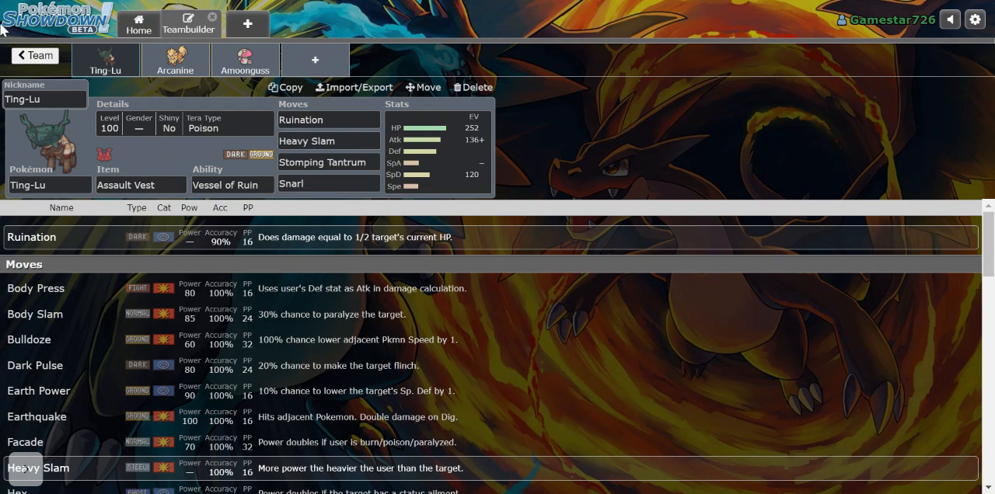
pyautogui.moveTo(136, 31)
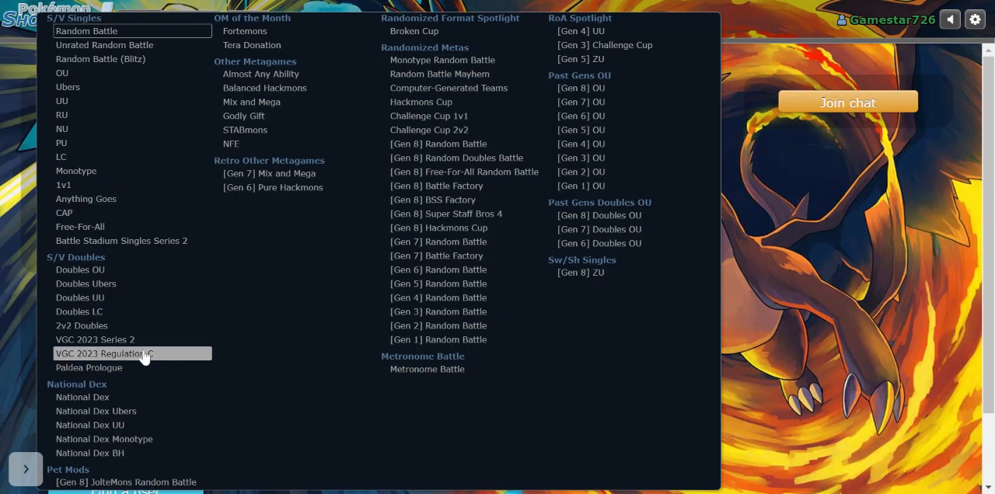
pyautogui.moveTo(137, 367)
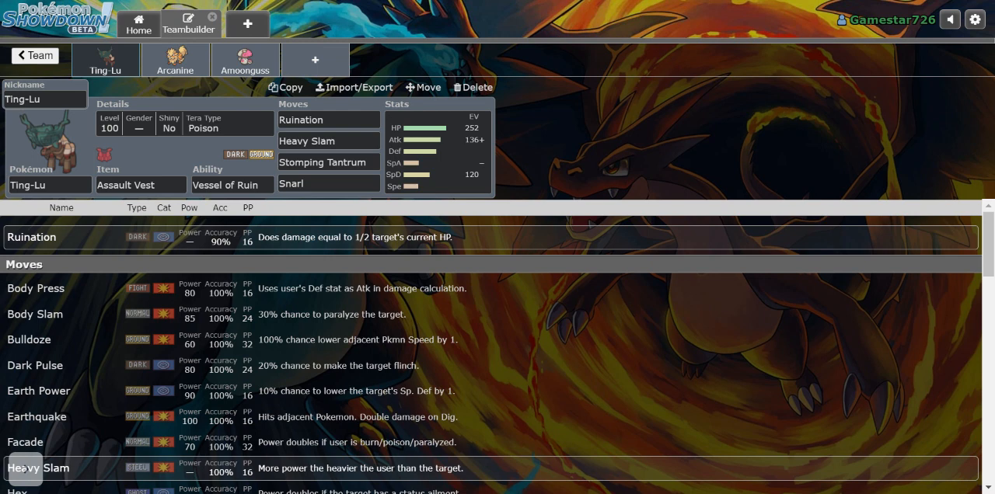
# Review Arcanine's set, then Amoongus's (Spore, Rage Powder, Pollen Puff, Clear Smog), returning to Arcanine
pyautogui.click(174, 61)
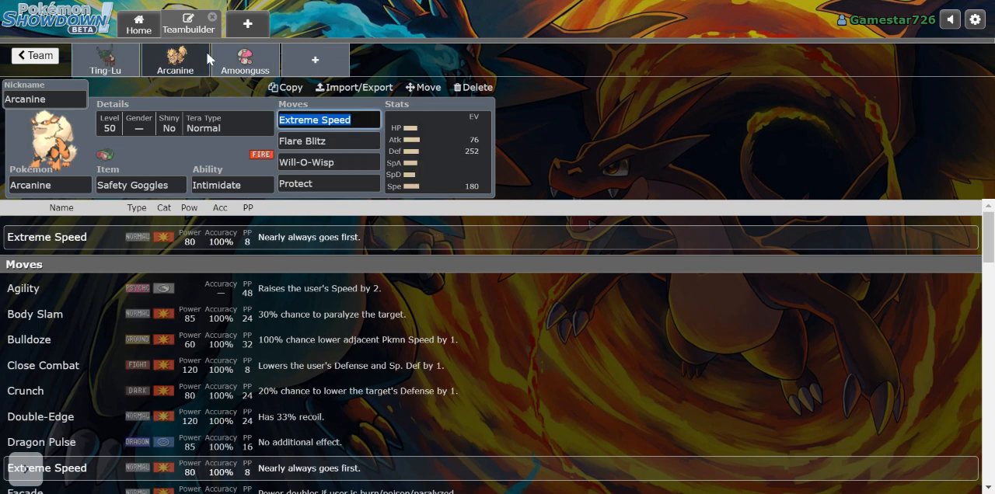
pyautogui.click(244, 61)
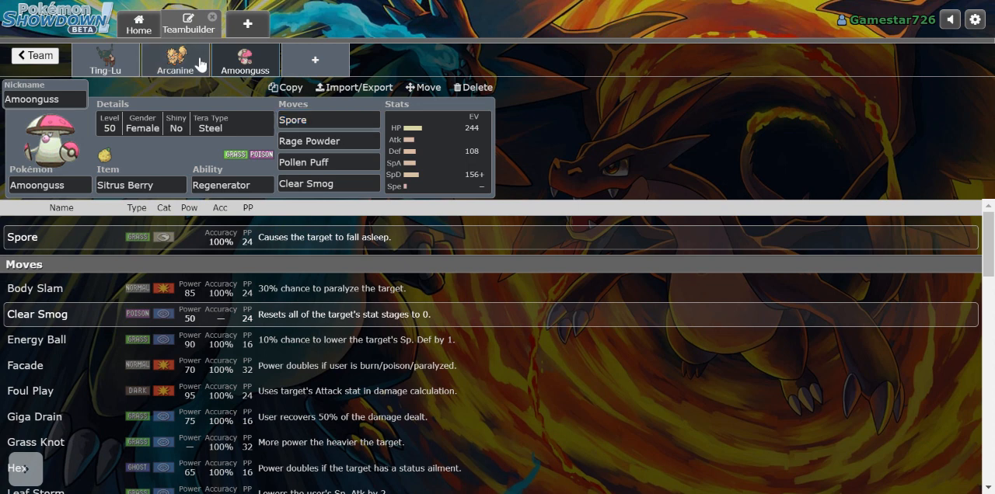
pyautogui.click(176, 62)
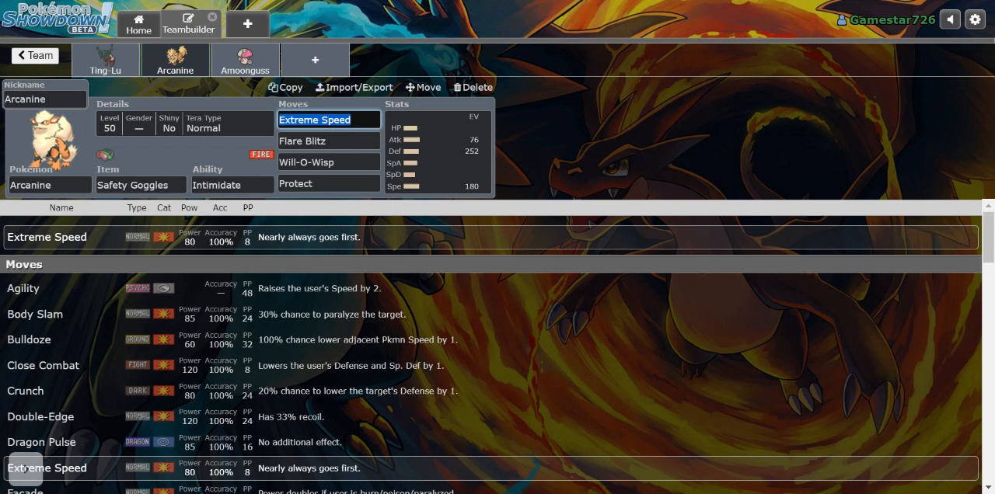
pyautogui.moveTo(457, 164)
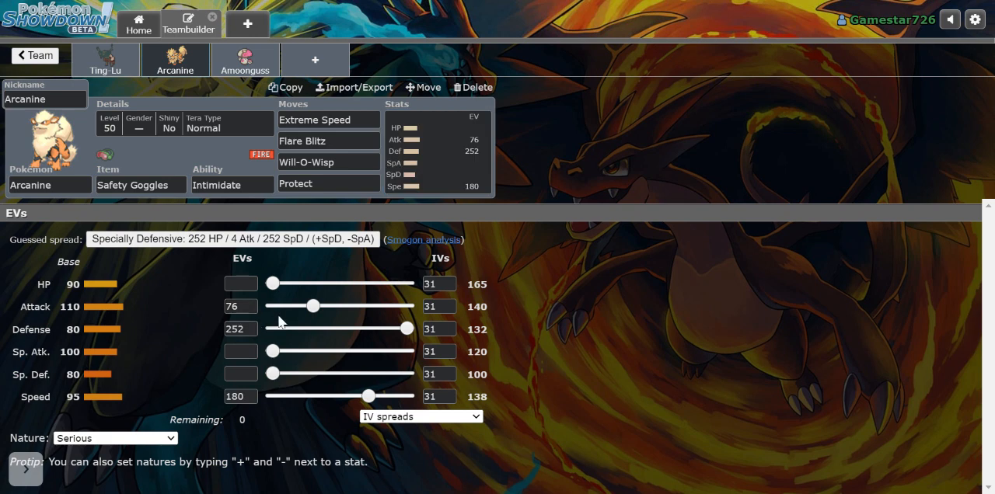
# Set Arcanine's nature to Impish (+Def, -SpA), then review Amoongus's ability and Rage Powder move
pyautogui.click(239, 330)
pyautogui.write('+')
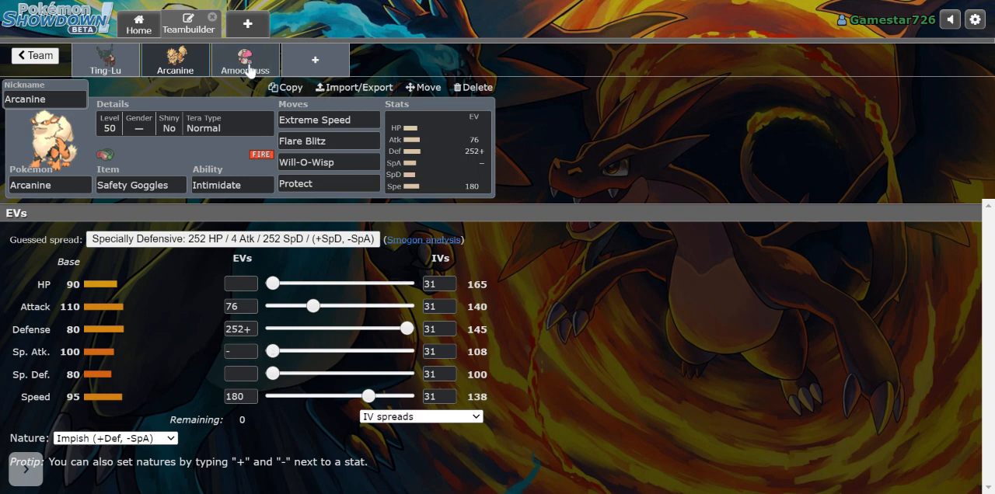
pyautogui.click(255, 62)
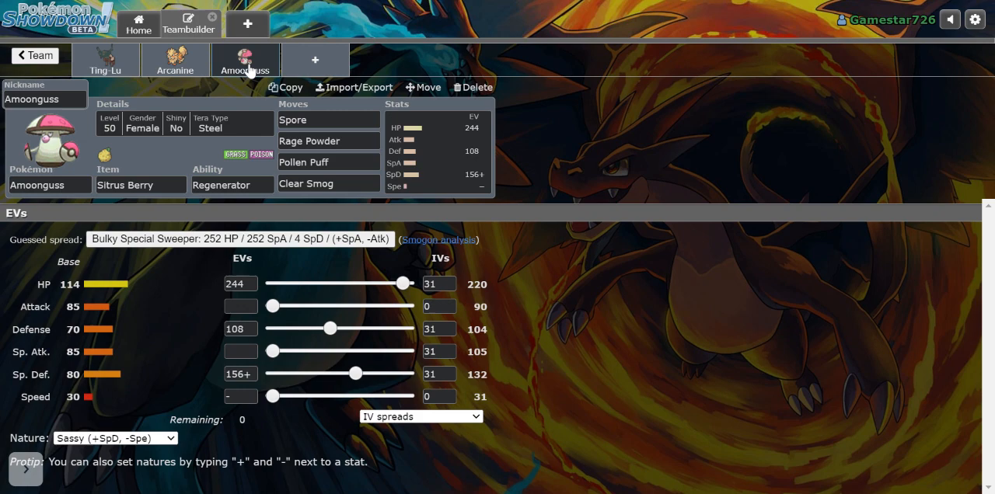
pyautogui.click(232, 184)
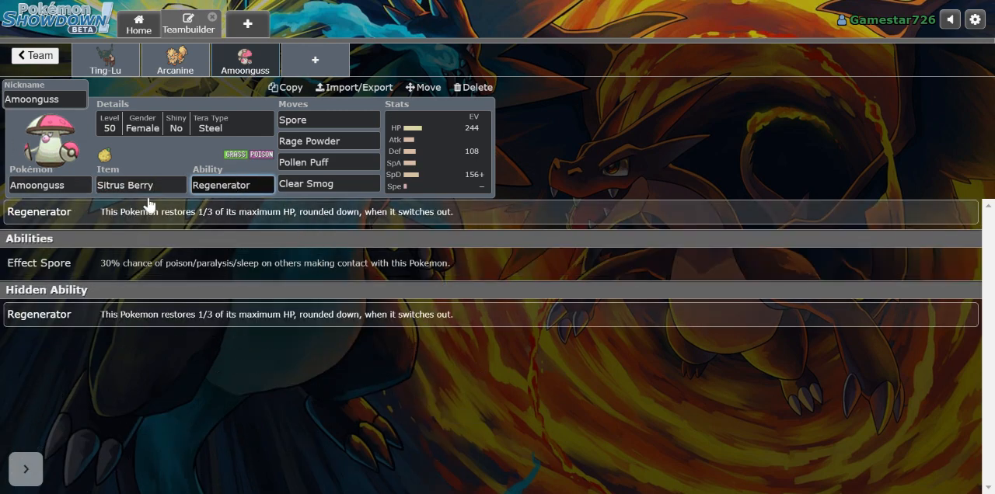
pyautogui.moveTo(359, 115)
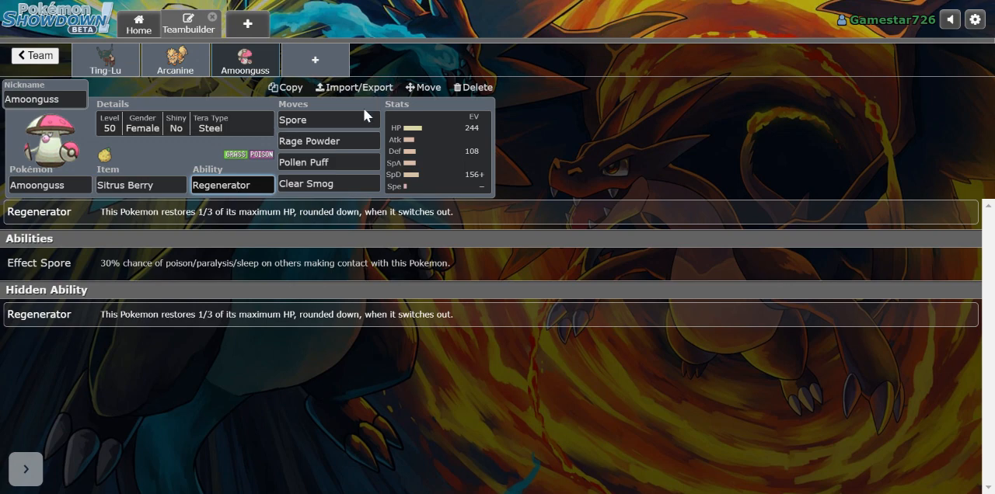
pyautogui.click(328, 140)
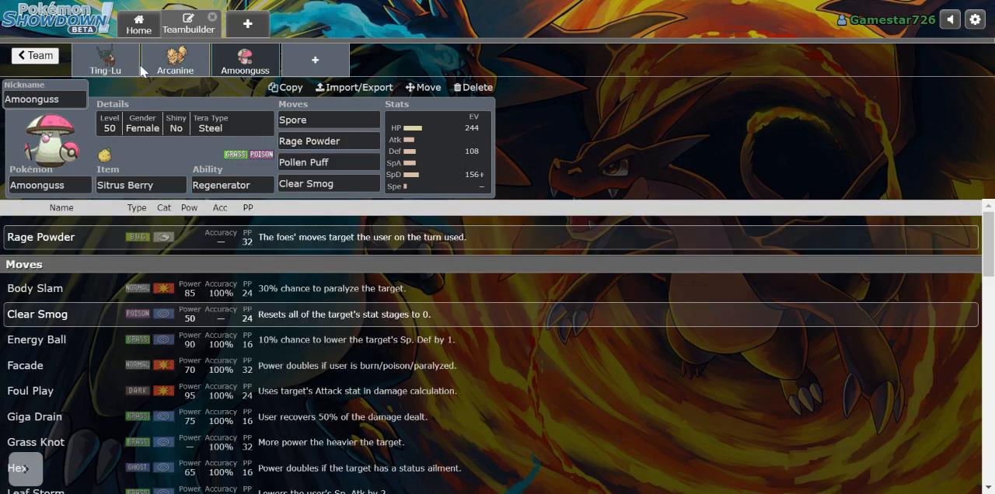
# Return to the team list, reopen the team and revisit Ting-Lu's and Amoongus's movesets
pyautogui.click(328, 140)
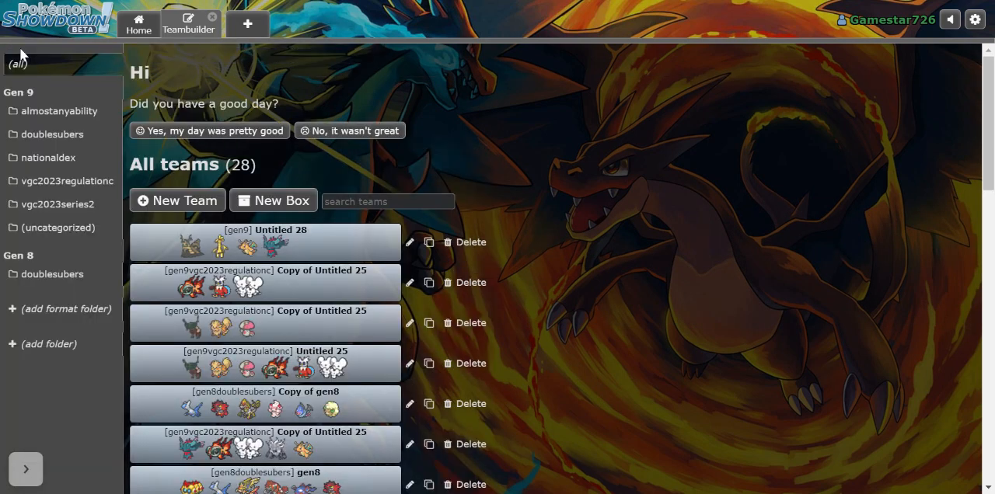
pyautogui.moveTo(279, 323)
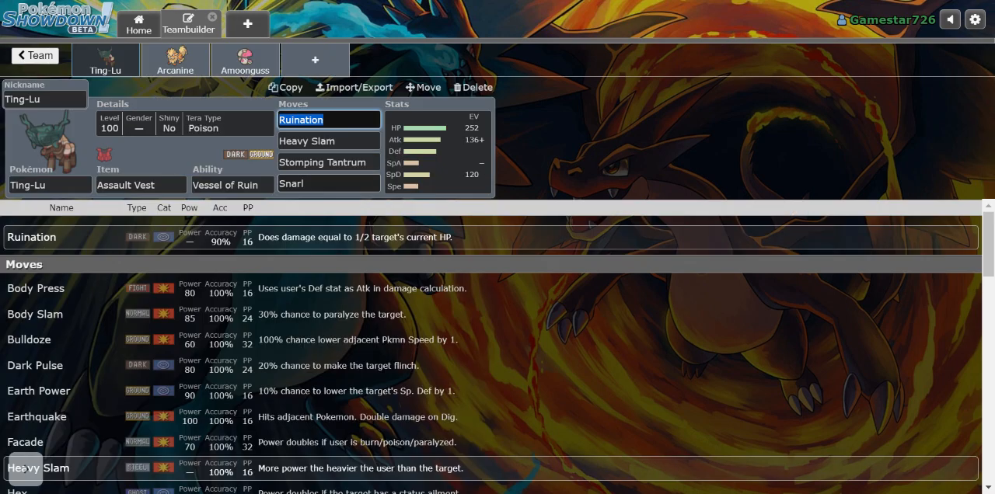
pyautogui.moveTo(246, 87)
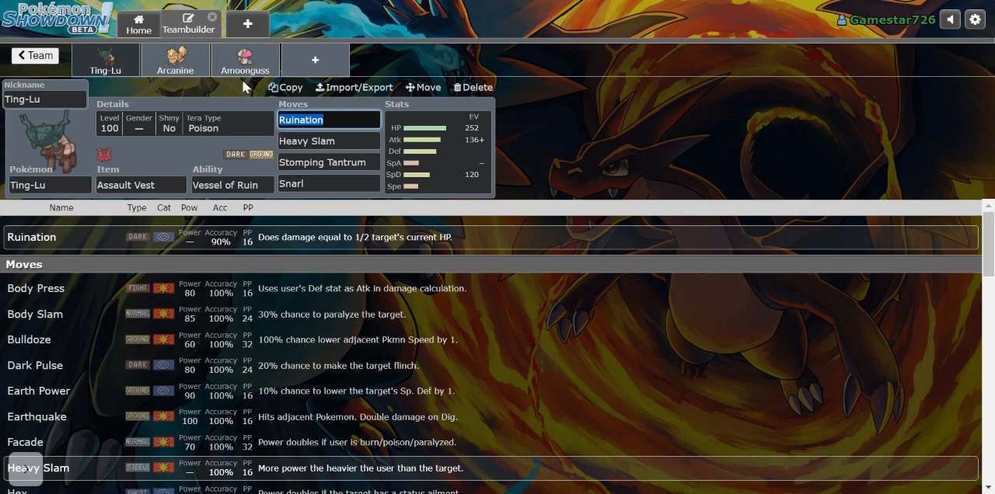
pyautogui.click(245, 61)
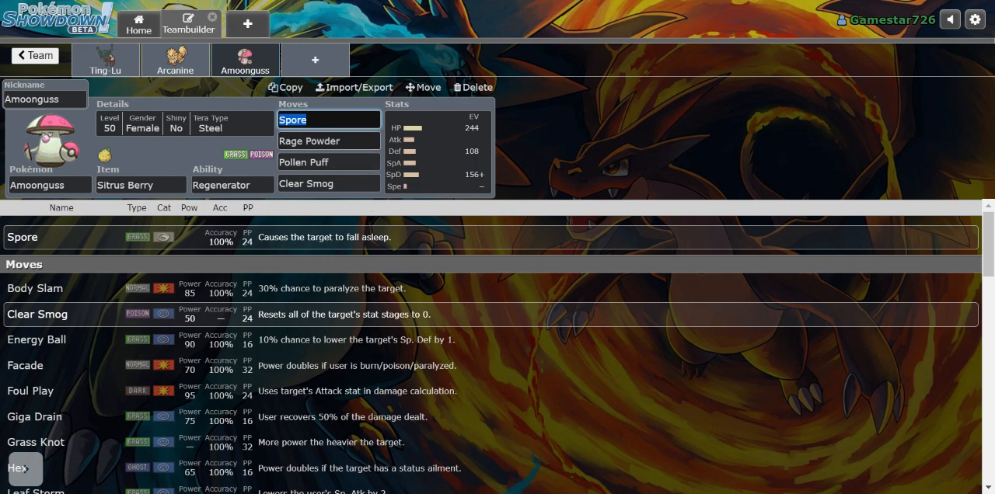
pyautogui.click(105, 59)
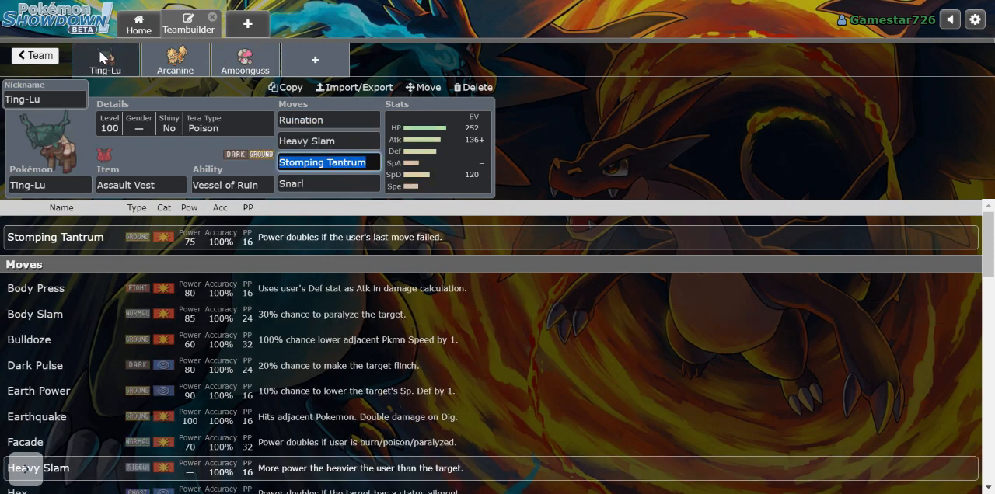
pyautogui.click(244, 62)
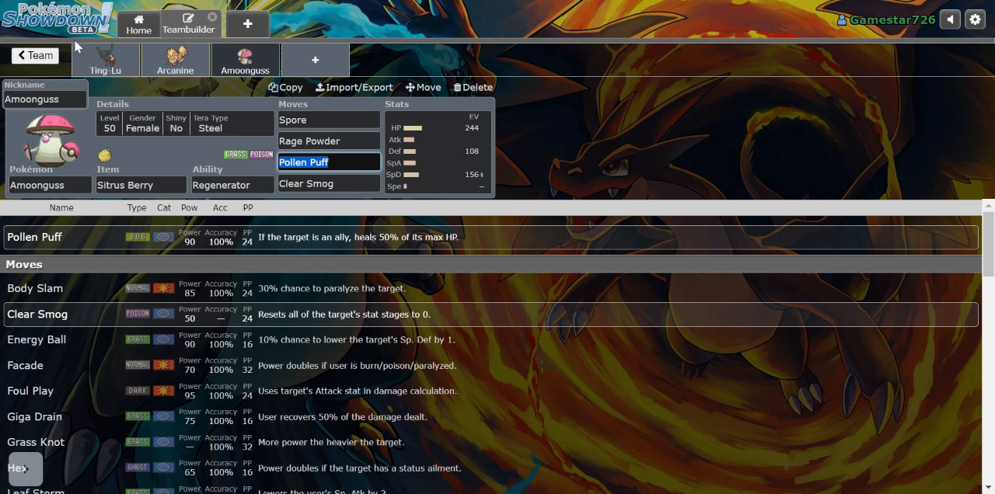
# Cycle through Ting-Lu, Arcanine and Amoongus sets again without changing anything
pyautogui.click(105, 59)
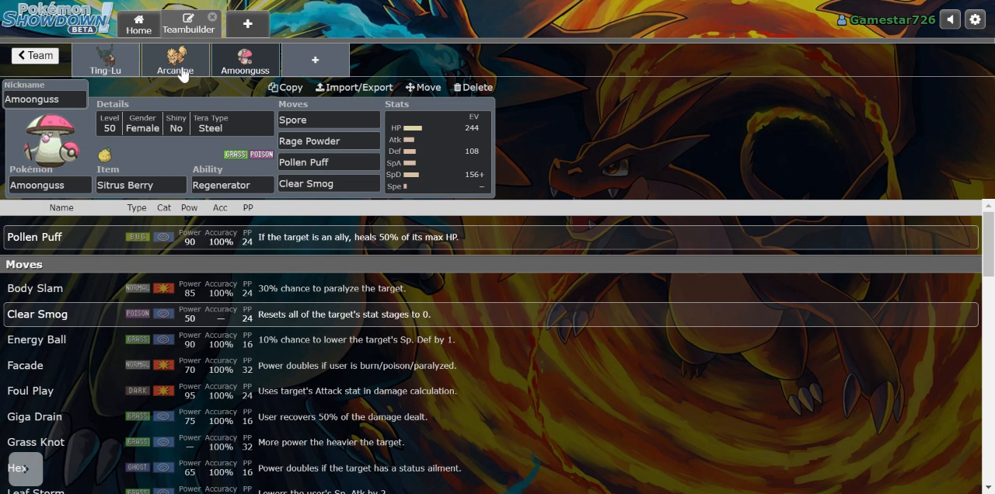
pyautogui.click(175, 59)
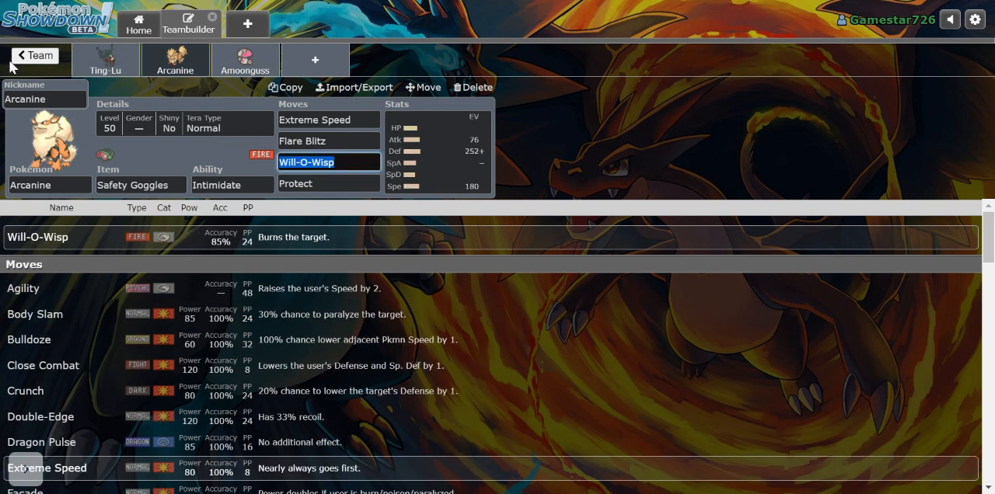
pyautogui.moveTo(177, 72)
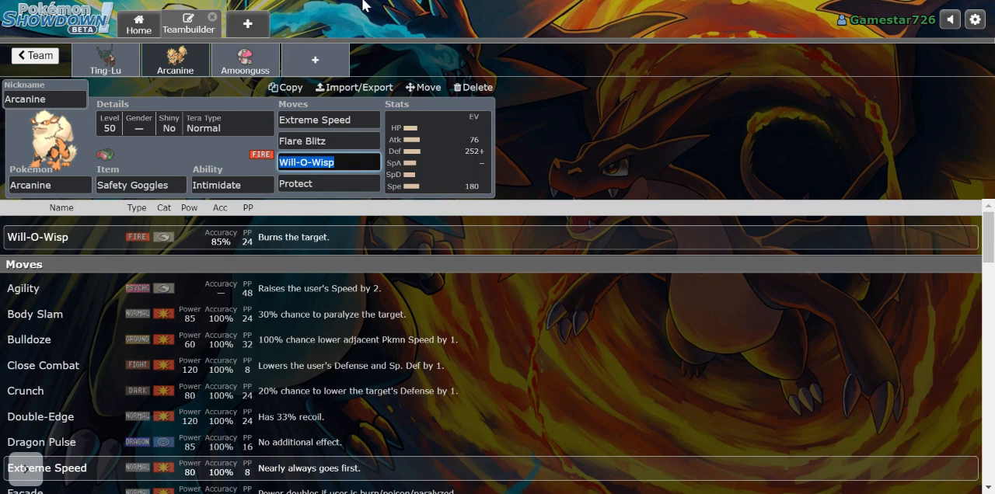
pyautogui.click(246, 59)
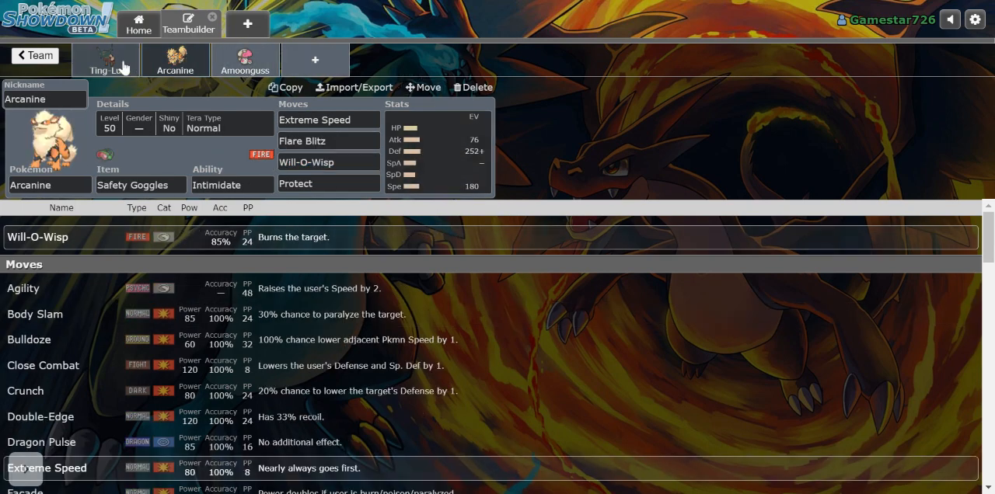
# Review Ting-Lu's held item, Vessel of Ruin ability, Ruination move and Tera Type details
pyautogui.click(106, 59)
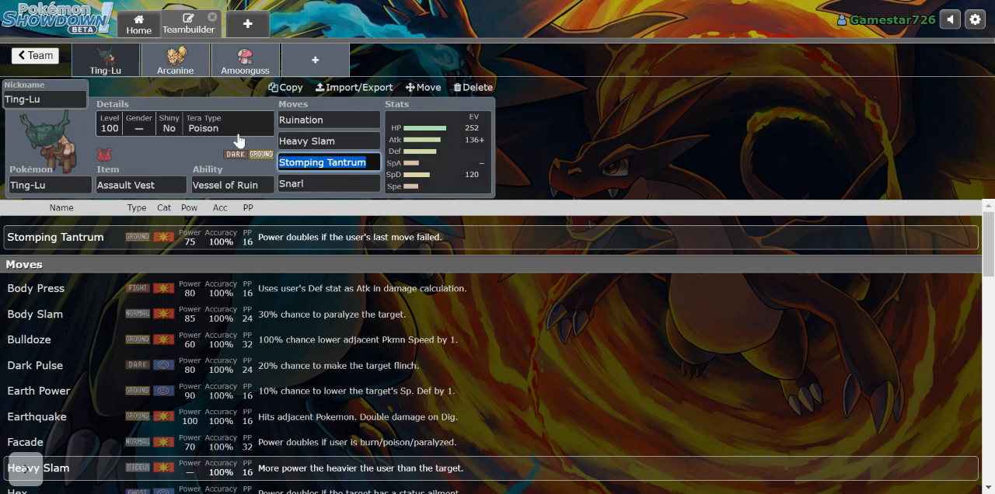
pyautogui.click(140, 184)
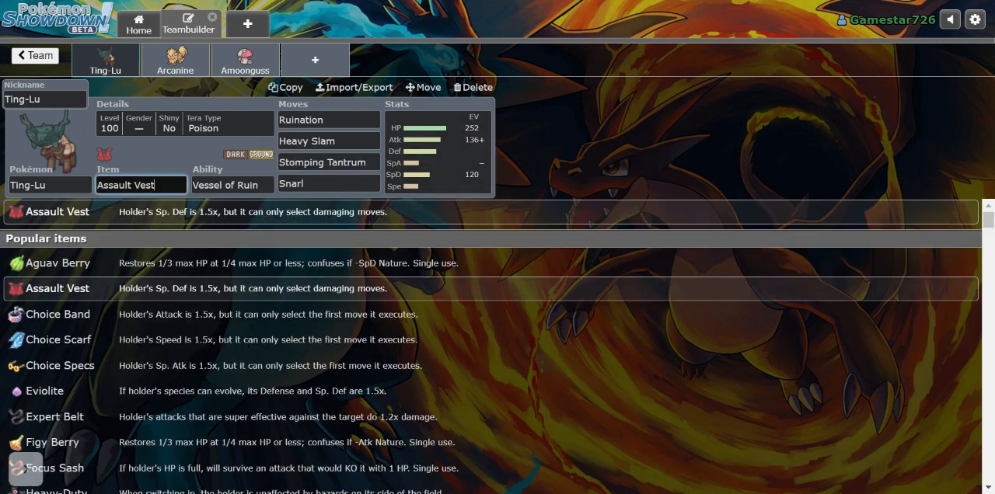
pyautogui.click(231, 183)
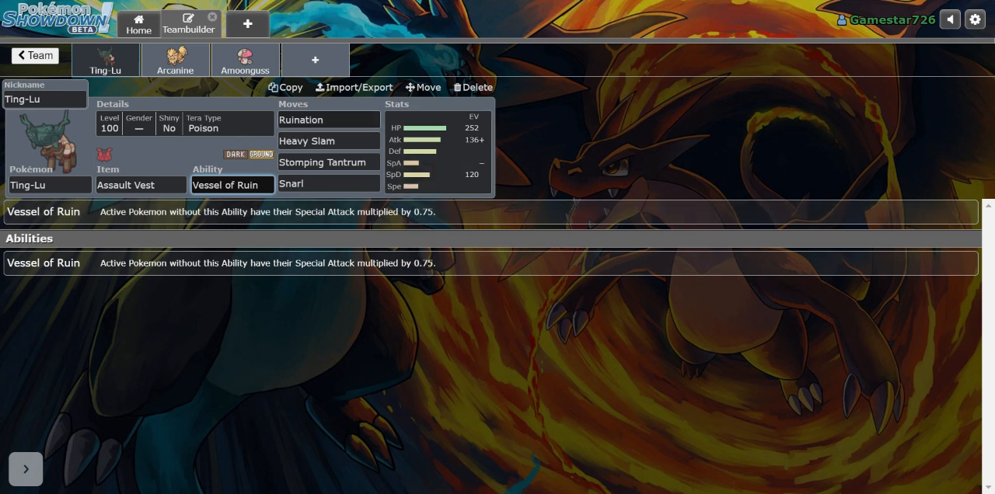
pyautogui.click(329, 119)
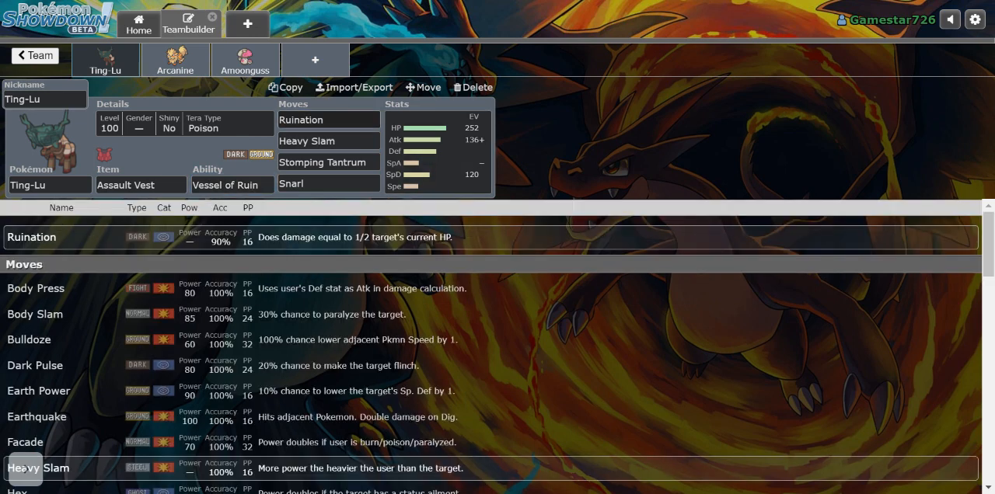
pyautogui.click(328, 140)
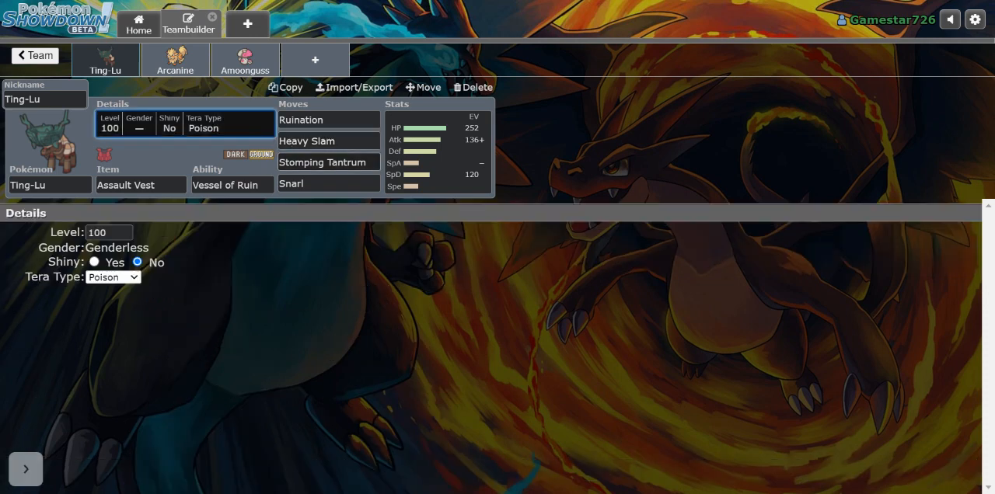
pyautogui.moveTo(221, 126)
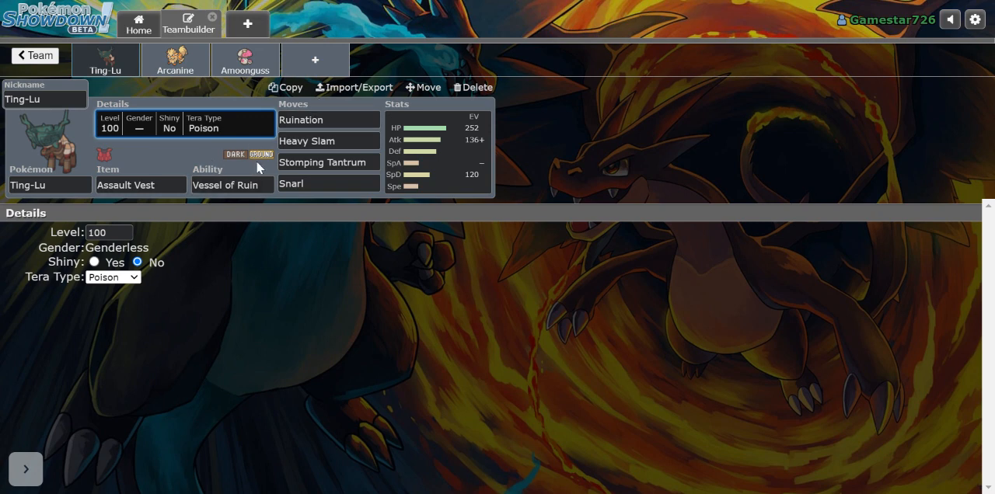
pyautogui.moveTo(280, 215)
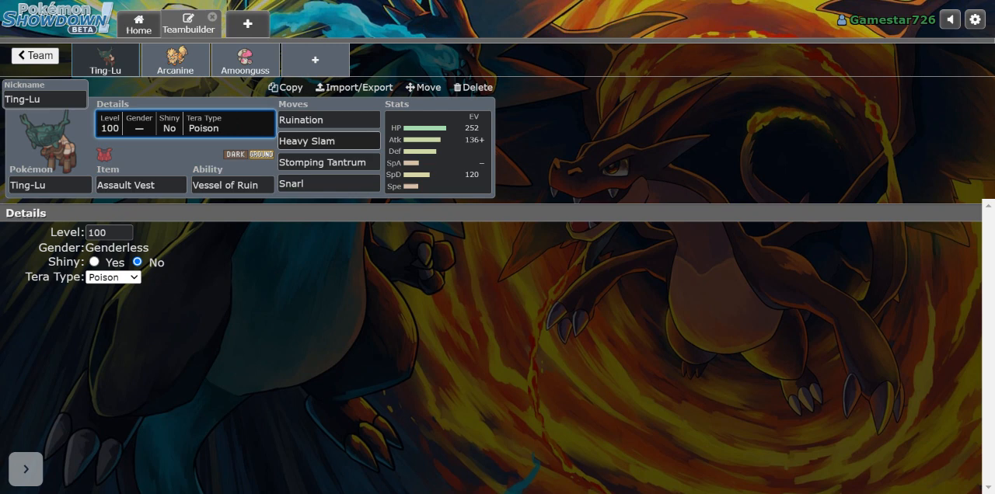
# Review Ting-Lu's Stomping Tantrum and Snarl moves, glancing at Arcanine's set in between
pyautogui.click(328, 162)
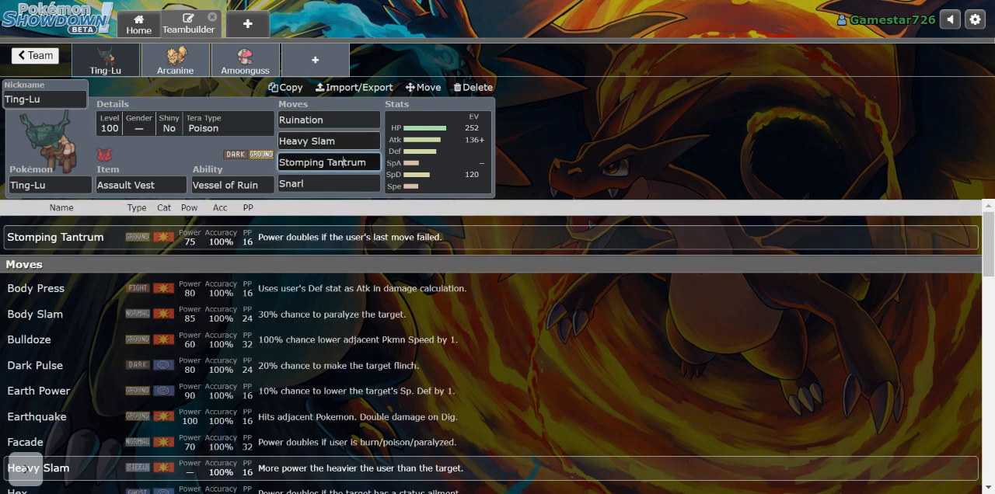
pyautogui.click(328, 184)
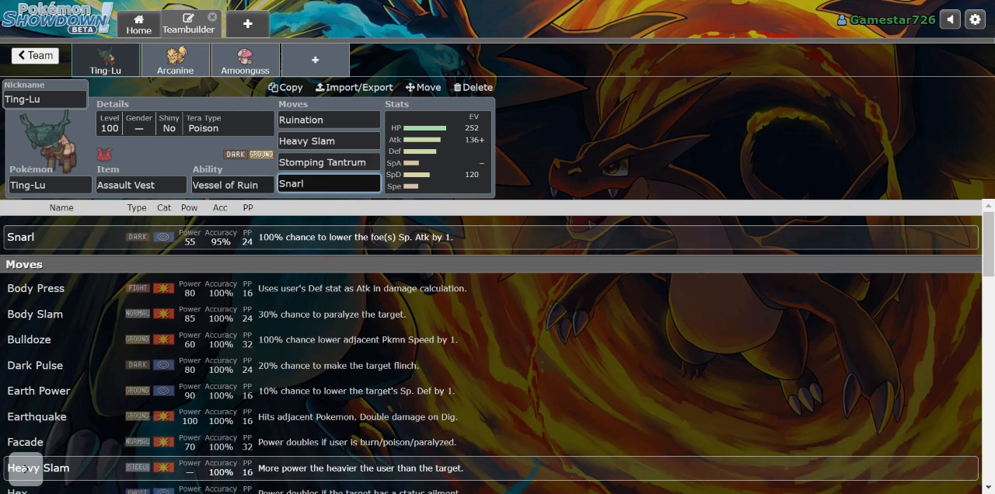
pyautogui.click(174, 59)
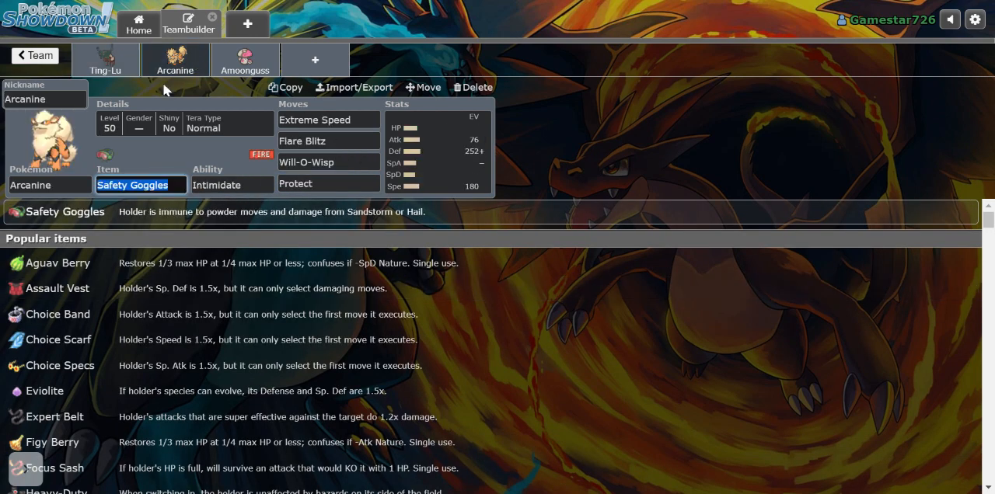
pyautogui.click(106, 61)
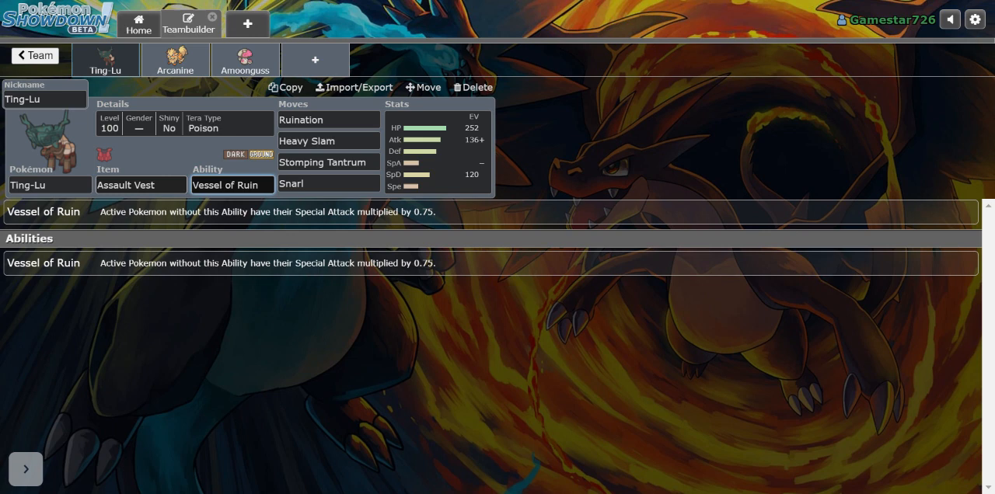
# Compare Ting-Lu's item options, then bring up Arcanine's Will-O-Wisp move choices
pyautogui.click(140, 183)
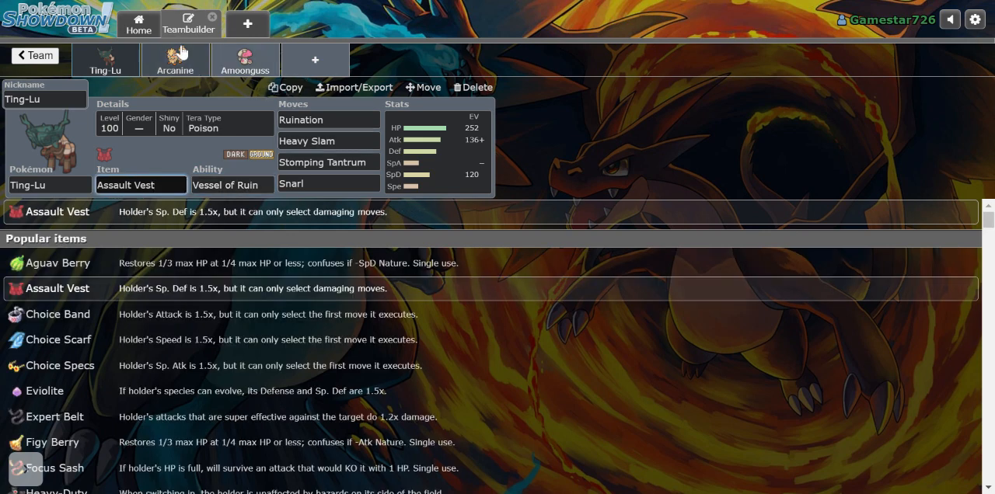
pyautogui.click(174, 59)
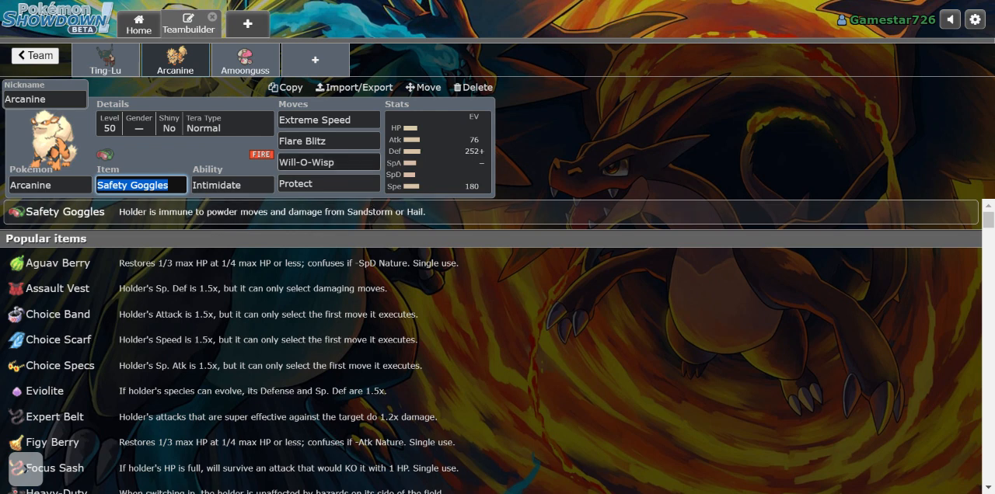
pyautogui.click(328, 162)
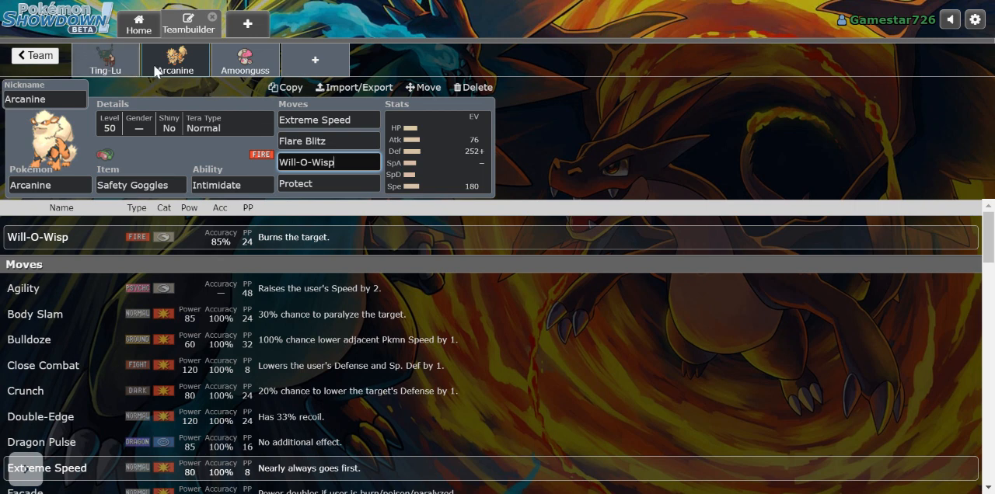
pyautogui.moveTo(162, 53)
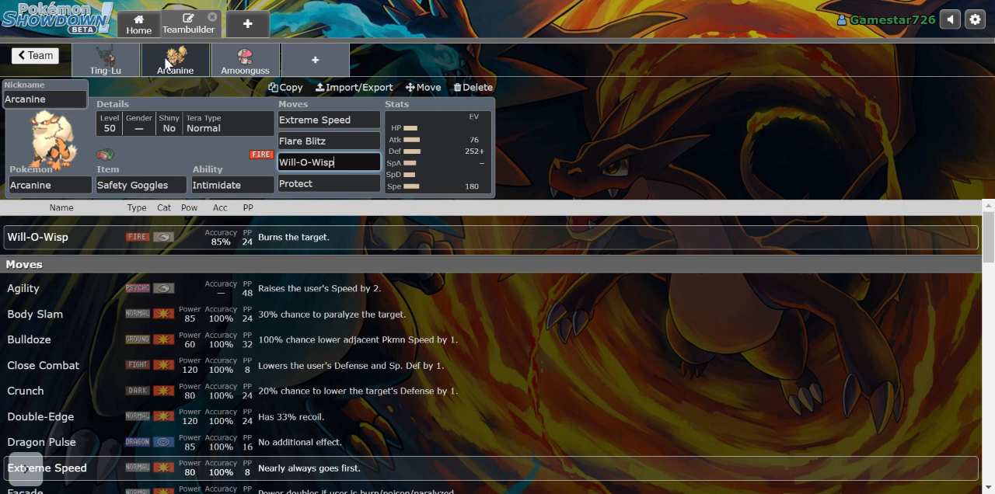
# Compare Ting-Lu's and Arcanine's moves, then show Ting-Lu's 252 HP / 136 Atk / 120 SpD Adamant spread
pyautogui.click(106, 59)
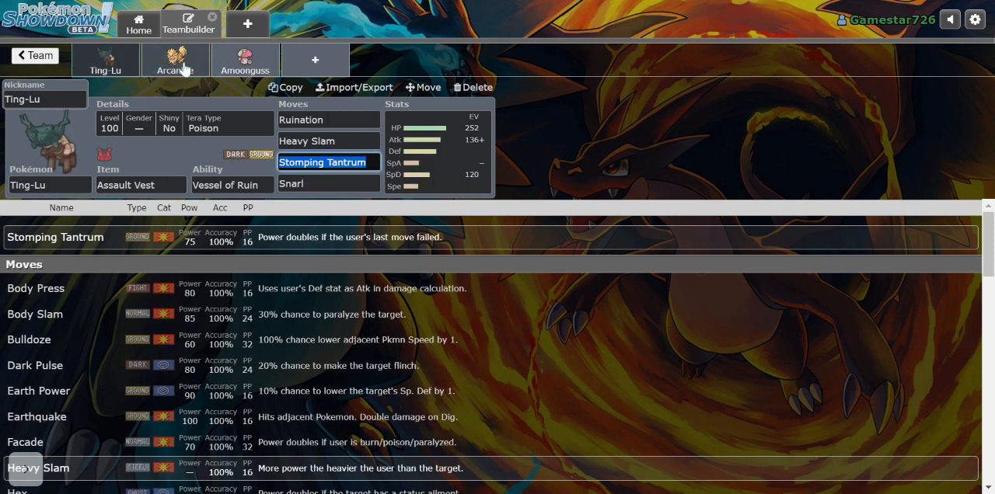
pyautogui.moveTo(177, 71)
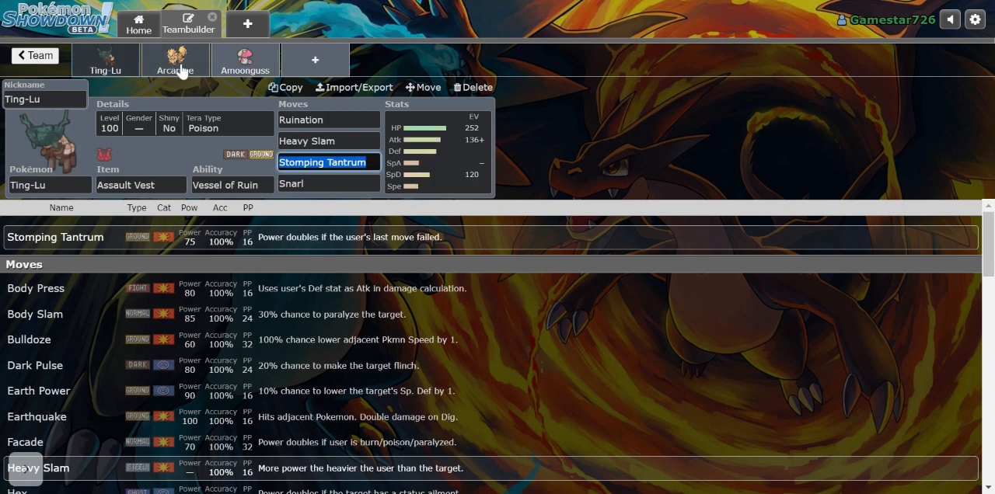
pyautogui.moveTo(420, 276)
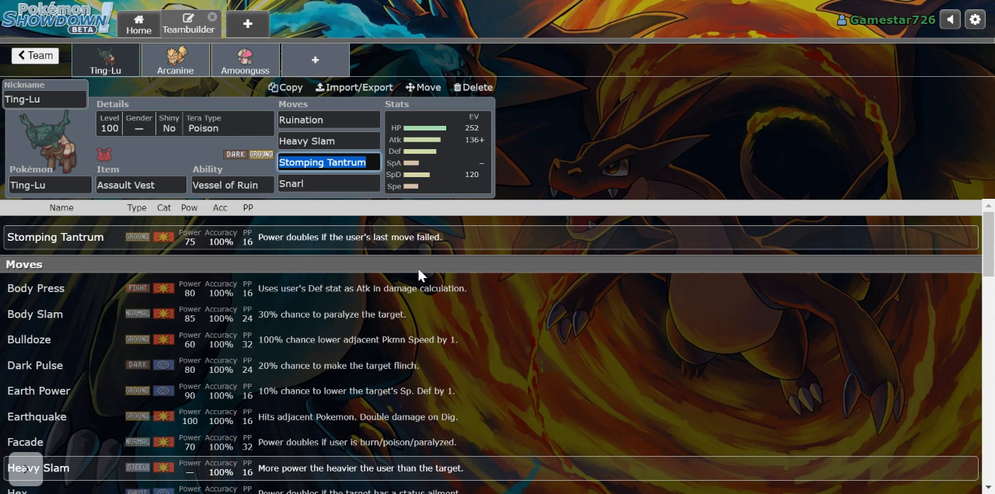
pyautogui.click(174, 59)
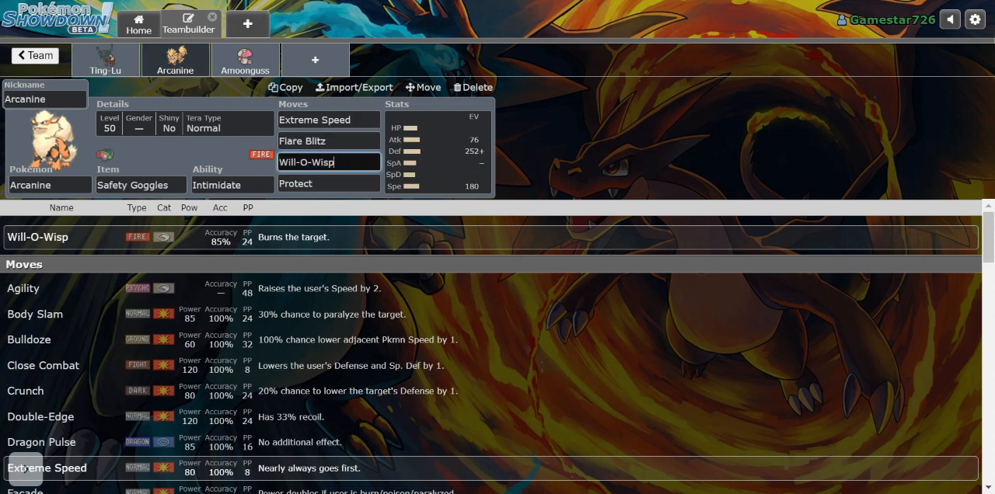
pyautogui.moveTo(299, 224)
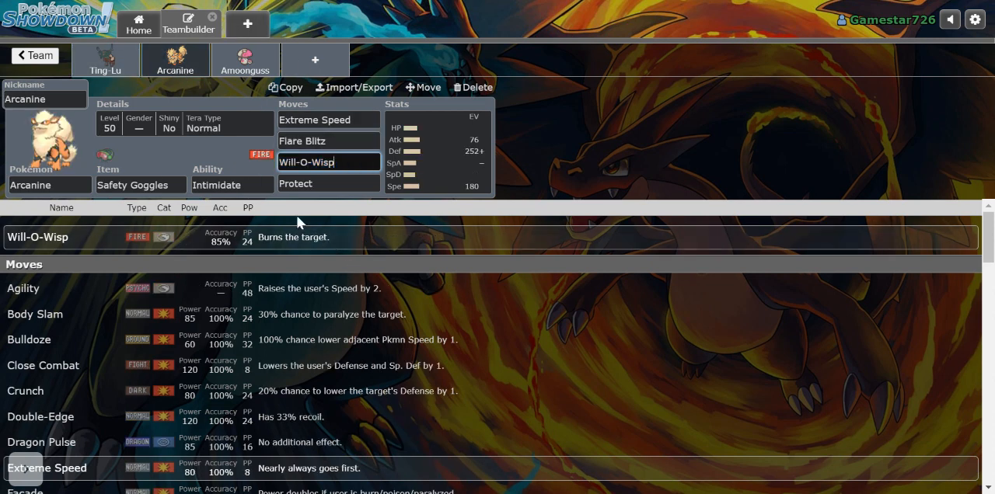
pyautogui.click(106, 59)
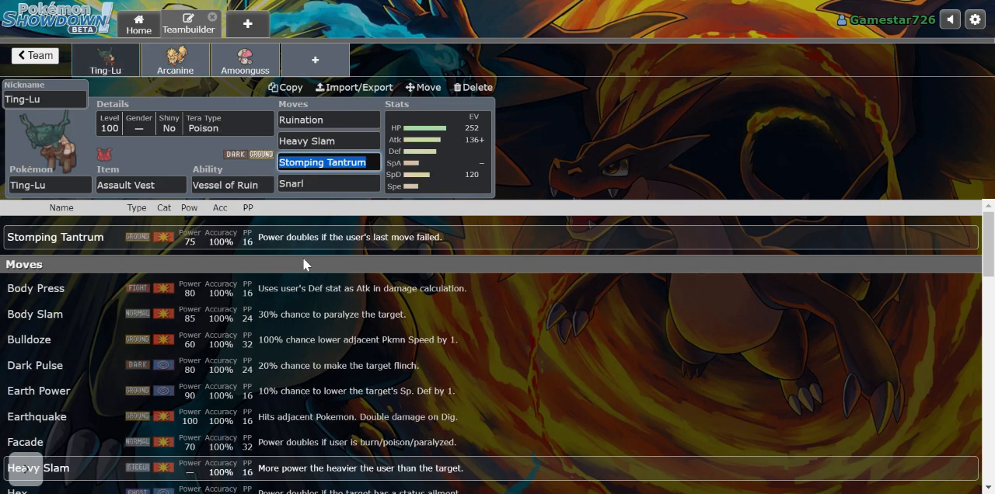
pyautogui.moveTo(420, 174)
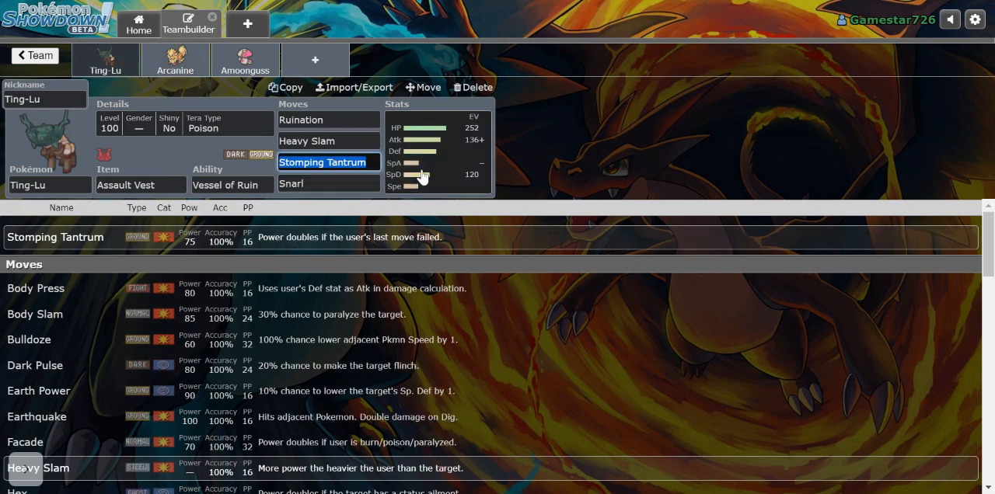
pyautogui.click(437, 148)
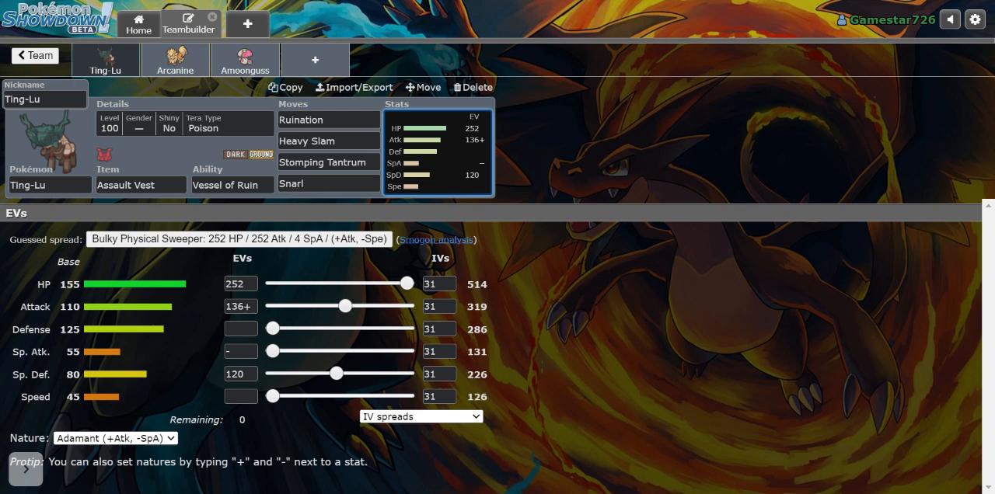
pyautogui.moveTo(174, 51)
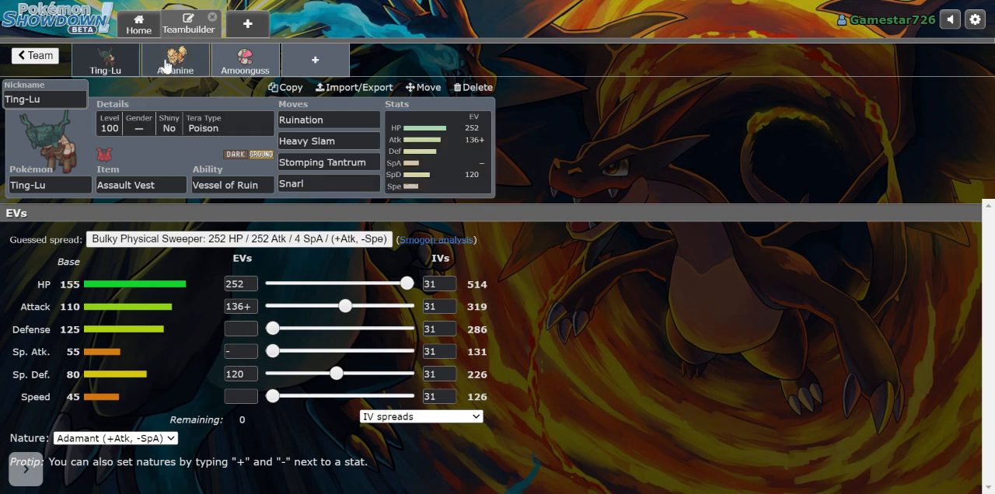
# Check Arcanine's Impish EV spread, then return to Ting-Lu's level, gender and Tera Type details
pyautogui.click(174, 59)
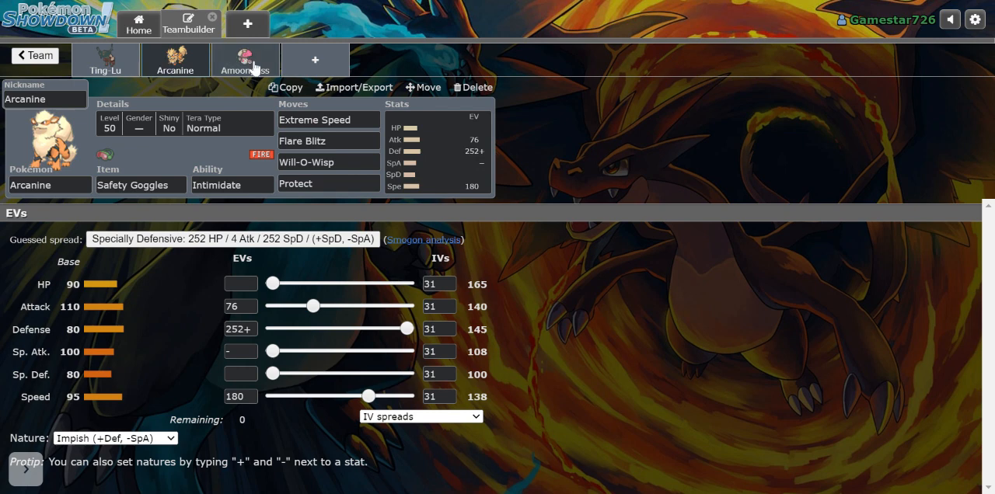
pyautogui.click(106, 59)
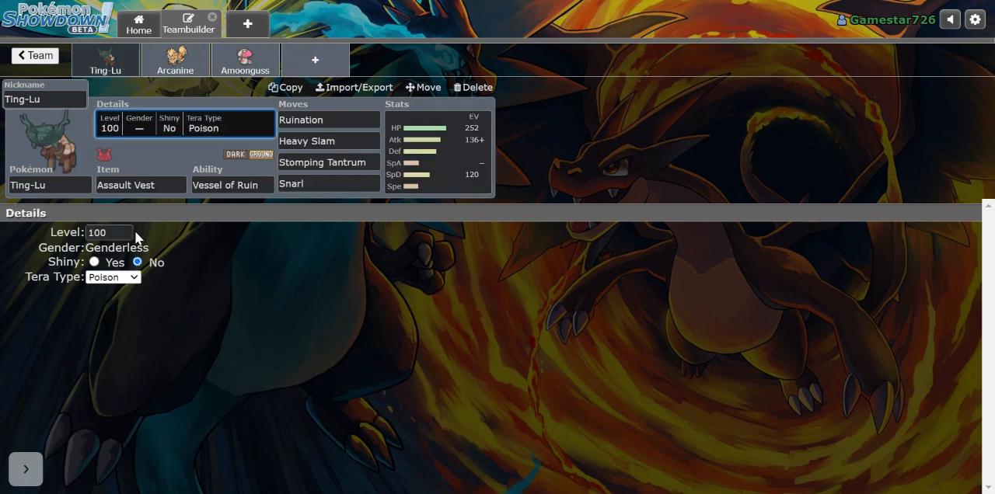
# Enter a new level for Ting-Lu, then look over Arcanine's ability and Amoongus's Regenerator
pyautogui.write('72')
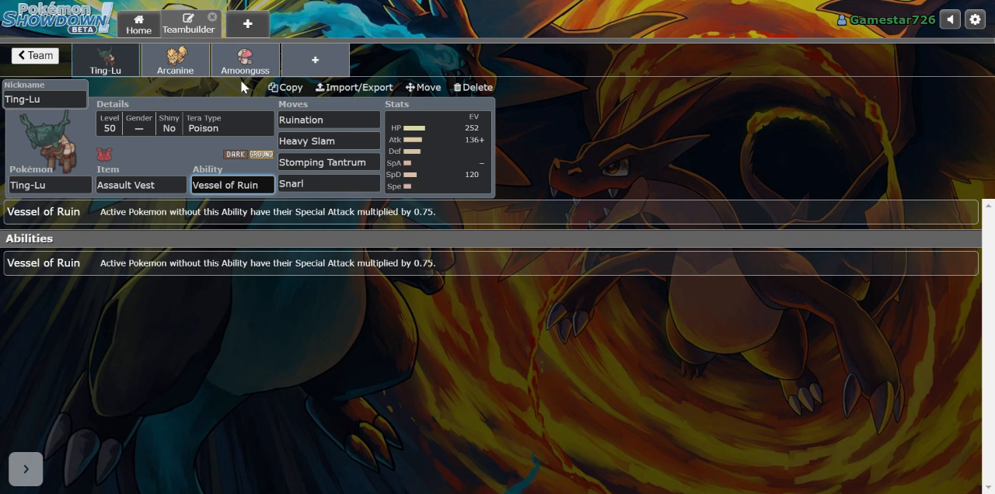
pyautogui.click(174, 63)
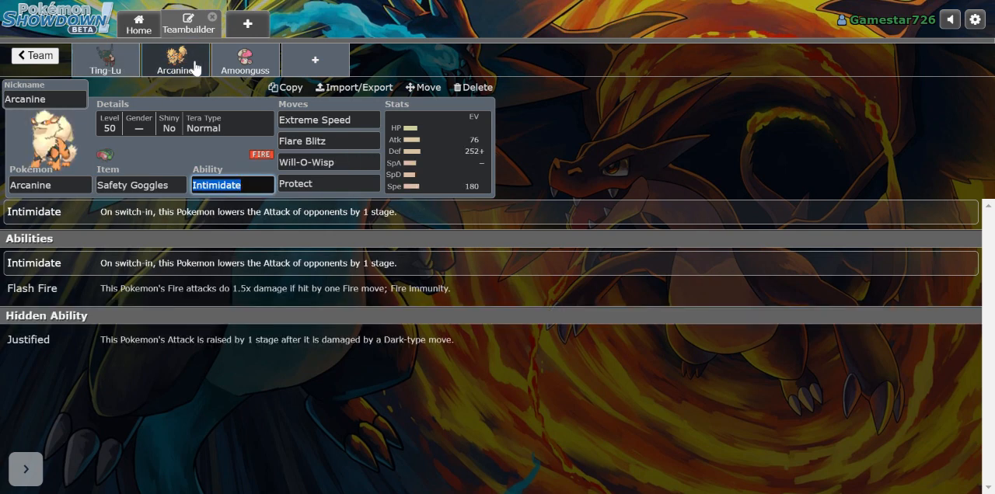
pyautogui.click(246, 59)
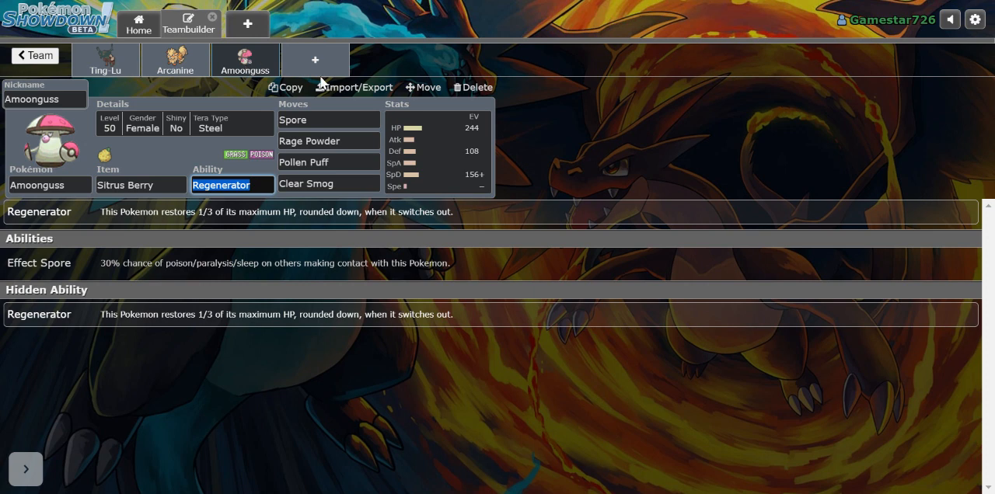
# Show the move list for Amoongus's Rage Powder slot without changing the set
pyautogui.click(326, 140)
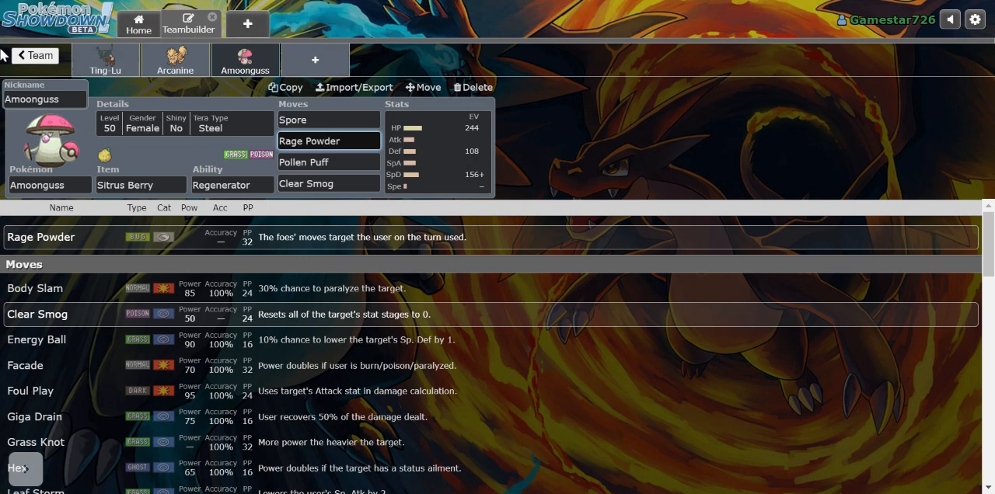
pyautogui.click(328, 140)
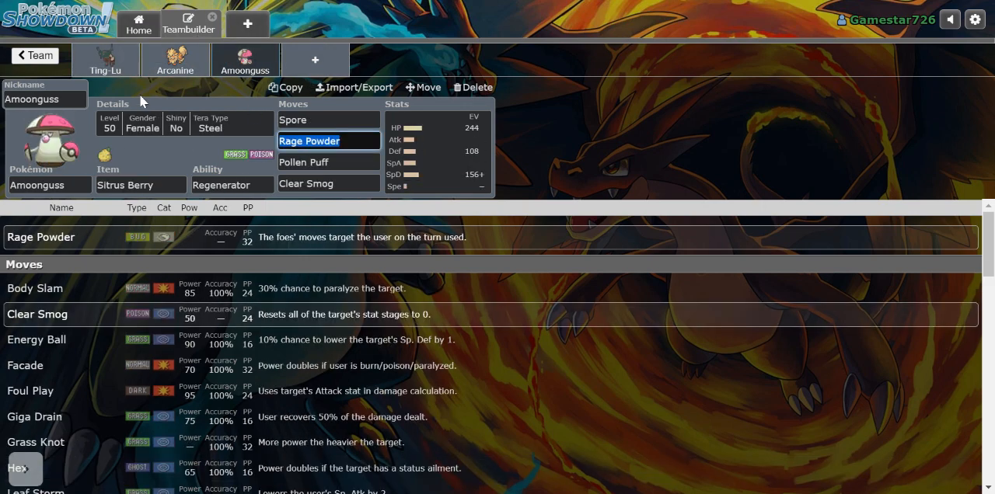
pyautogui.click(136, 18)
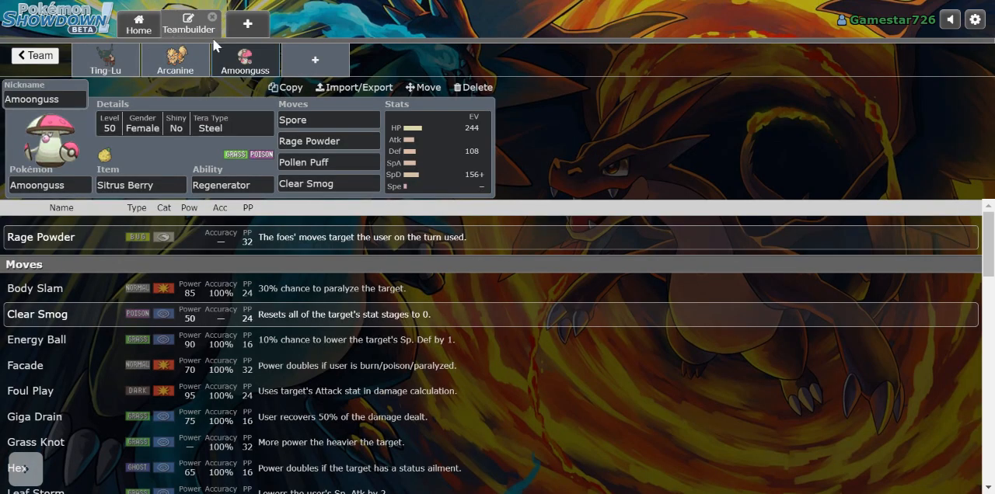
pyautogui.moveTo(201, 62)
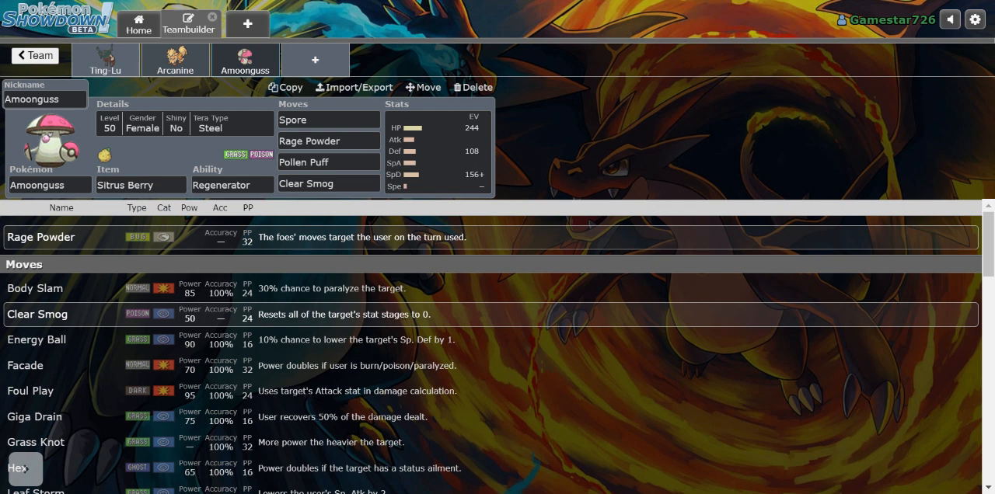
pyautogui.moveTo(435, 100)
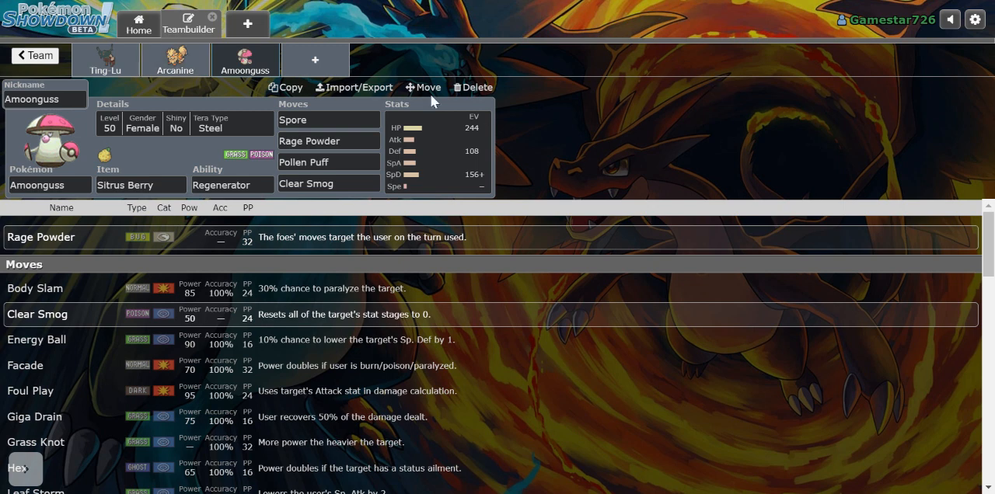
pyautogui.moveTo(434, 102)
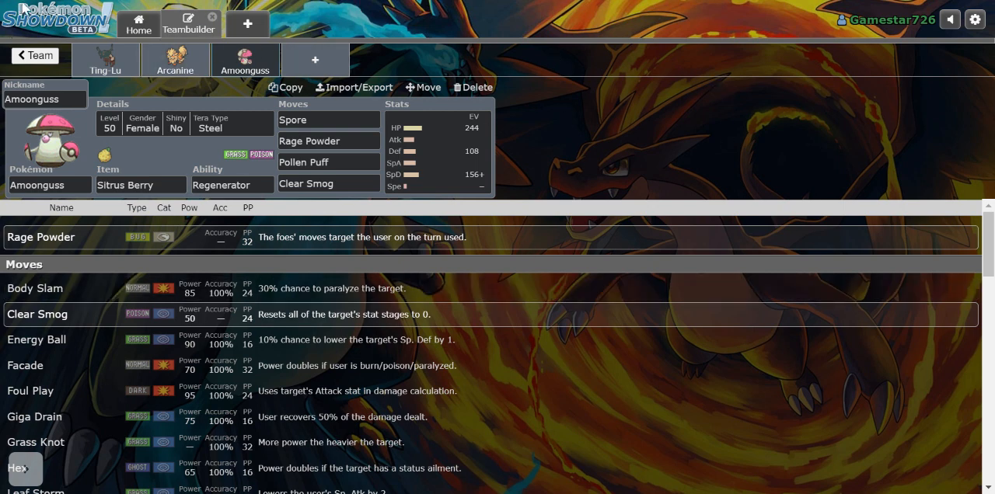
pyautogui.moveTo(109, 84)
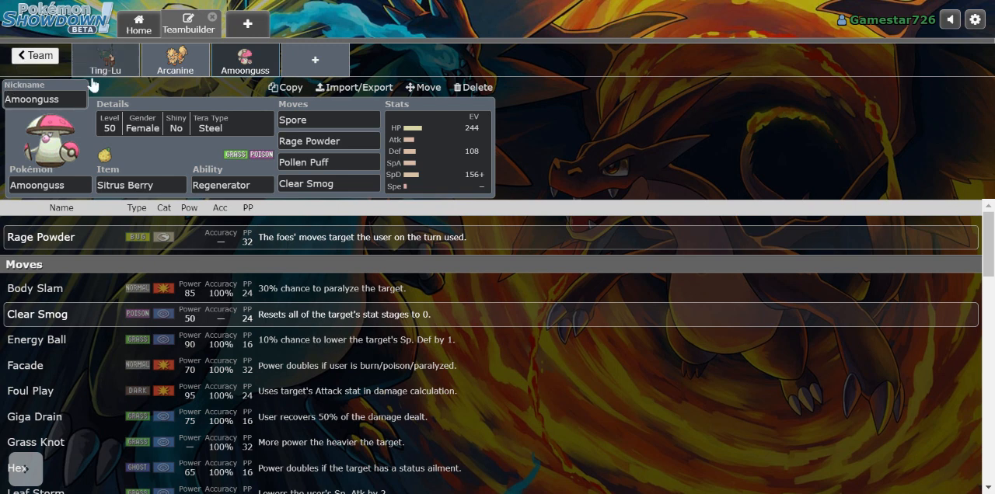
pyautogui.moveTo(485, 189)
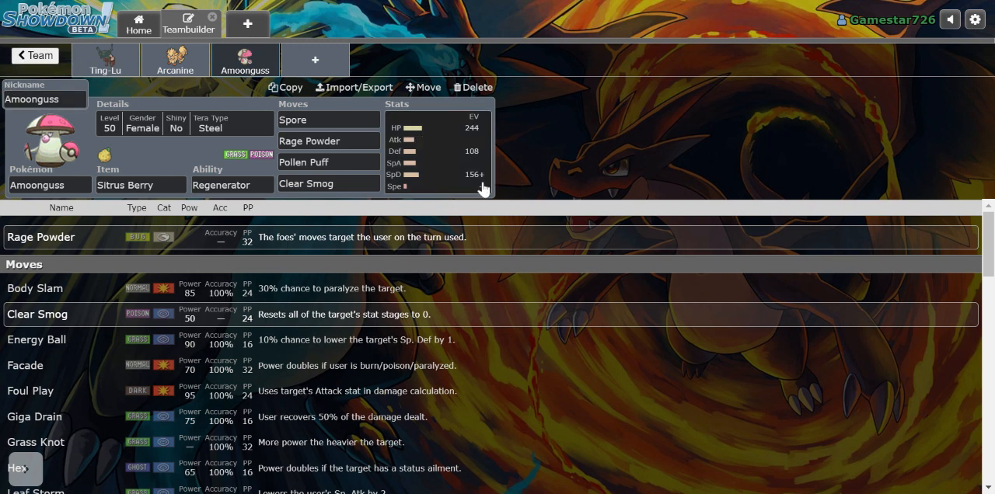
pyautogui.moveTo(481, 180)
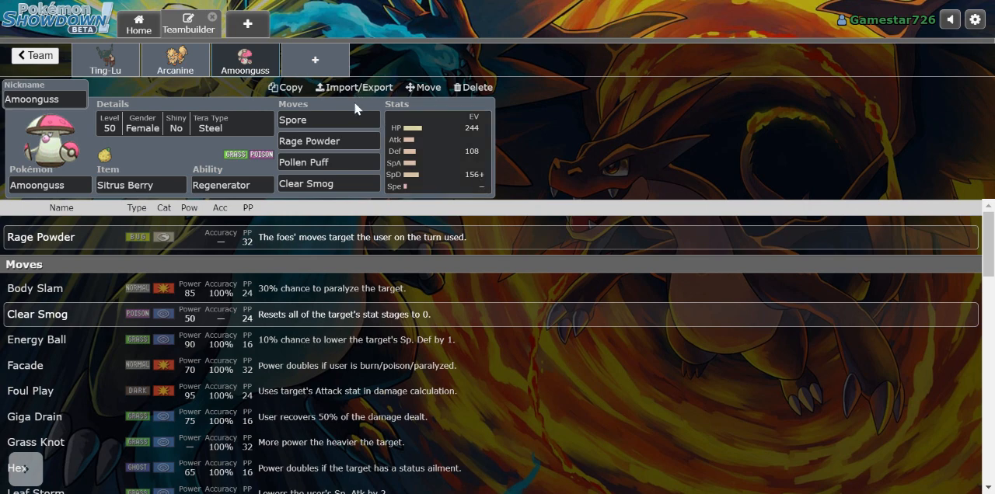
pyautogui.moveTo(616, 38)
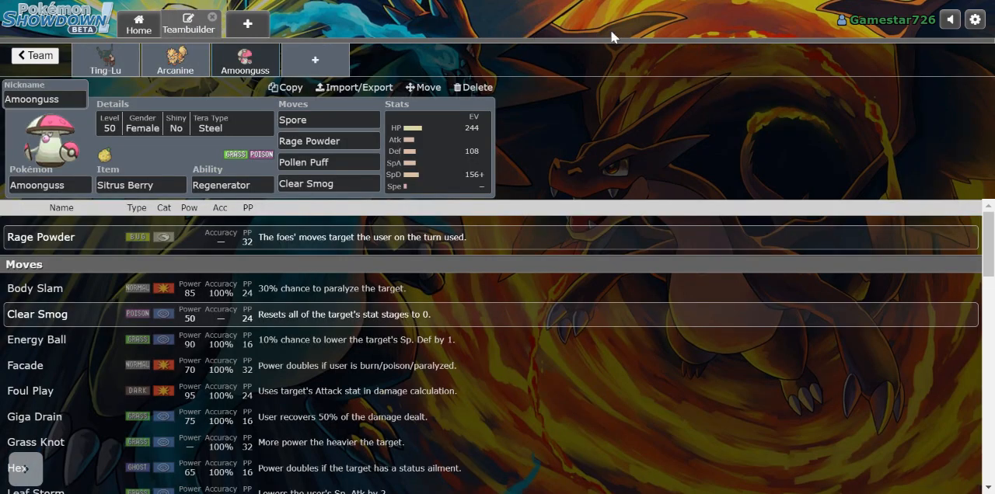
pyautogui.moveTo(762, 6)
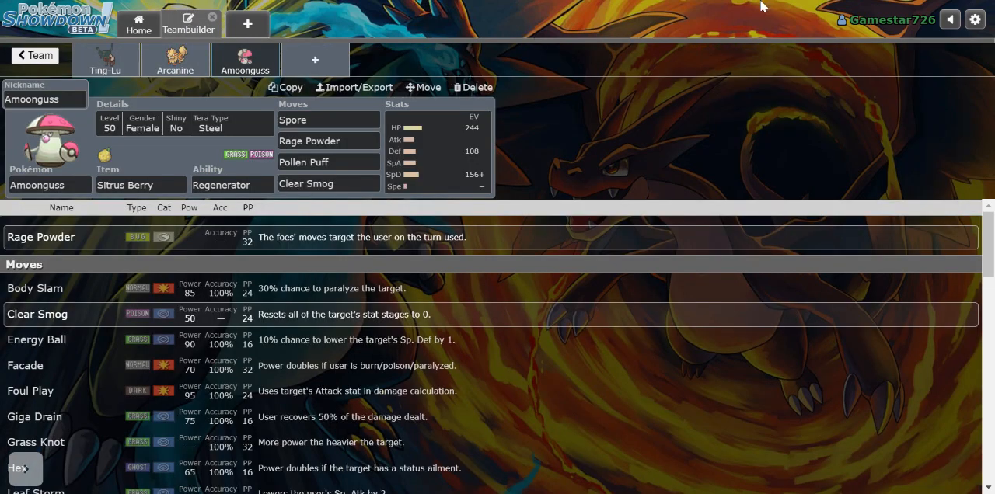